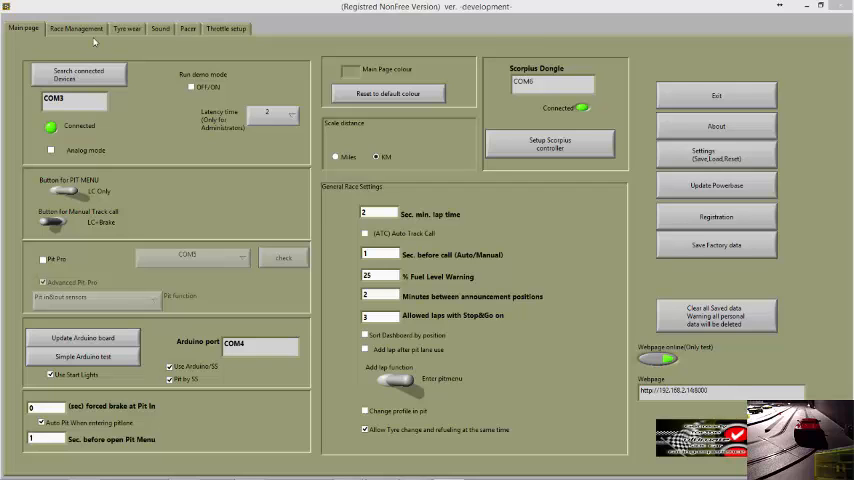
- Show the Race Management controller settings listing the six controllers and their cars
click(76, 28)
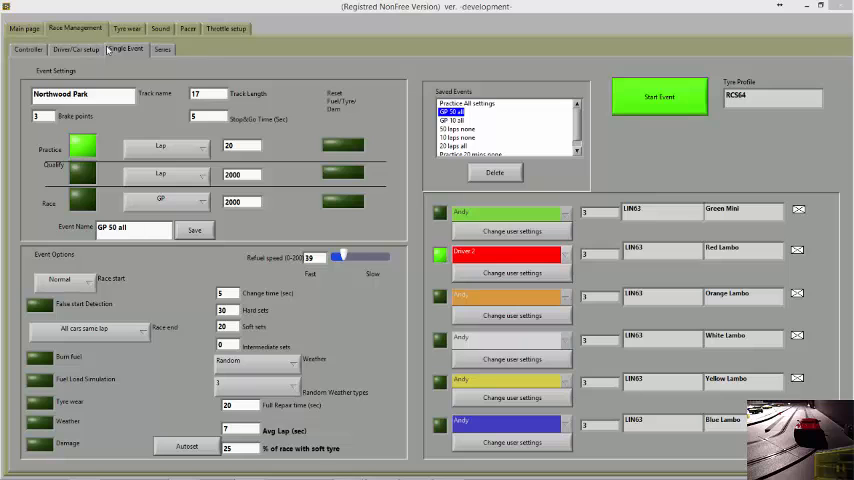
click(28, 48)
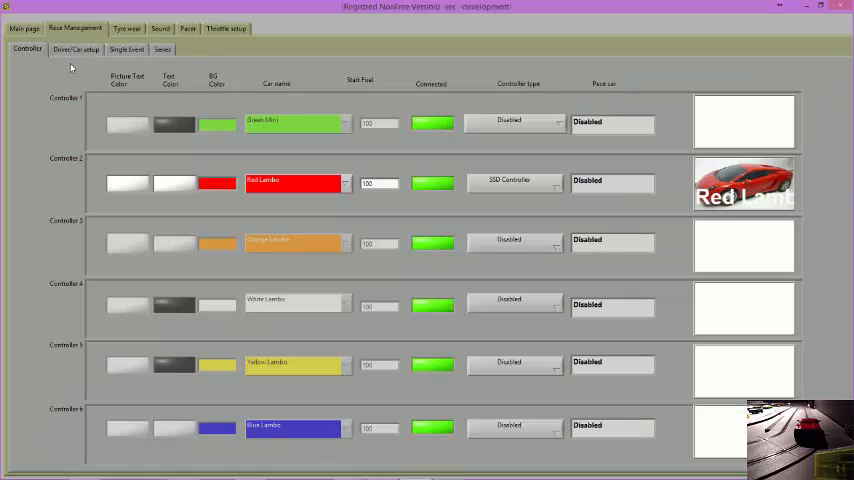
mouse_move(116, 84)
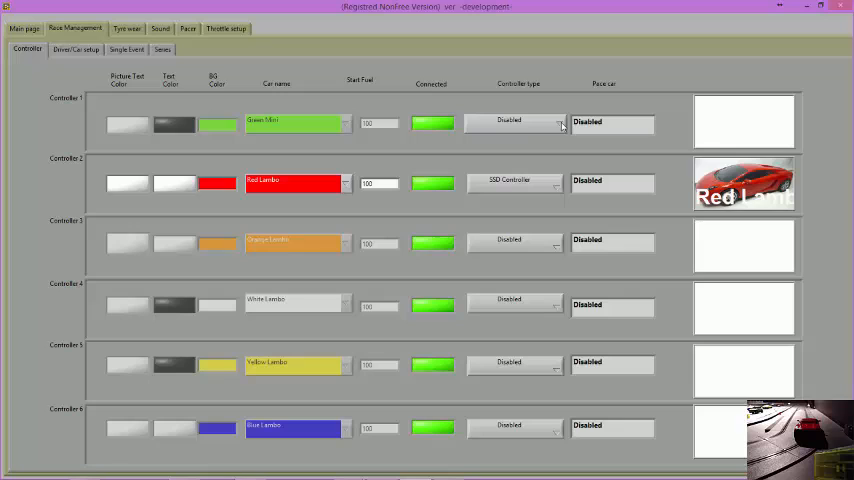
click(514, 180)
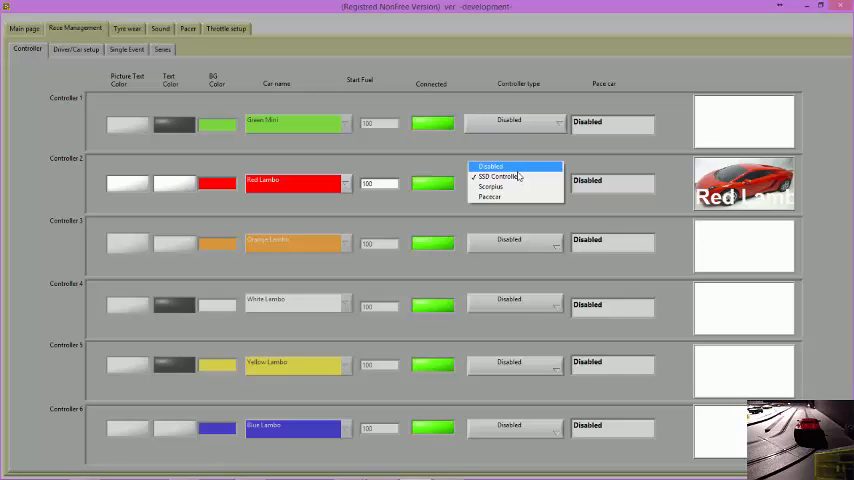
click(500, 176)
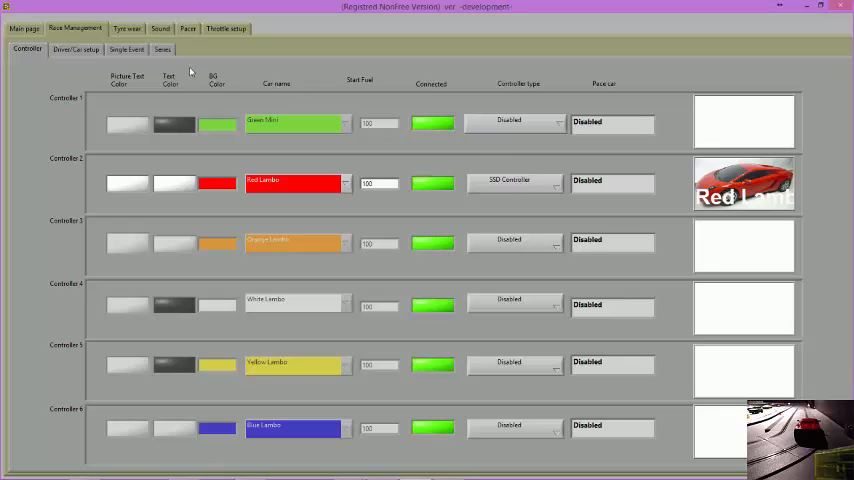
- Show the Single Event settings with the GP 50 all event at Northwood Park selected
click(126, 48)
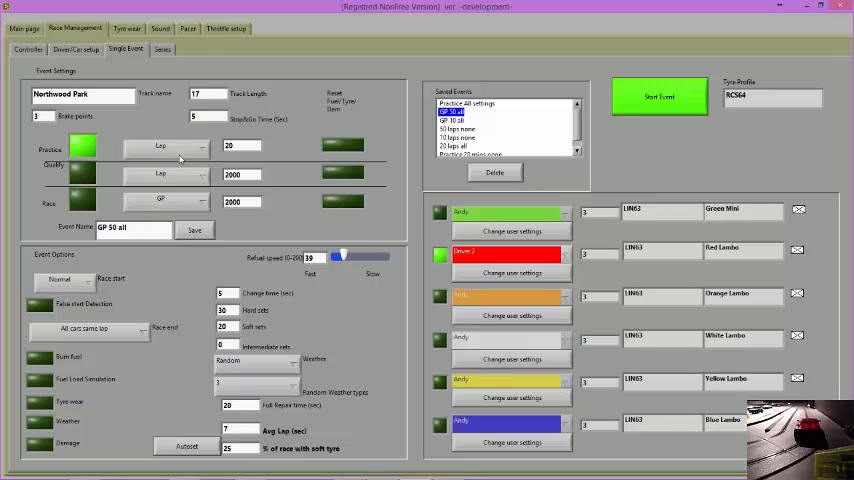
click(164, 146)
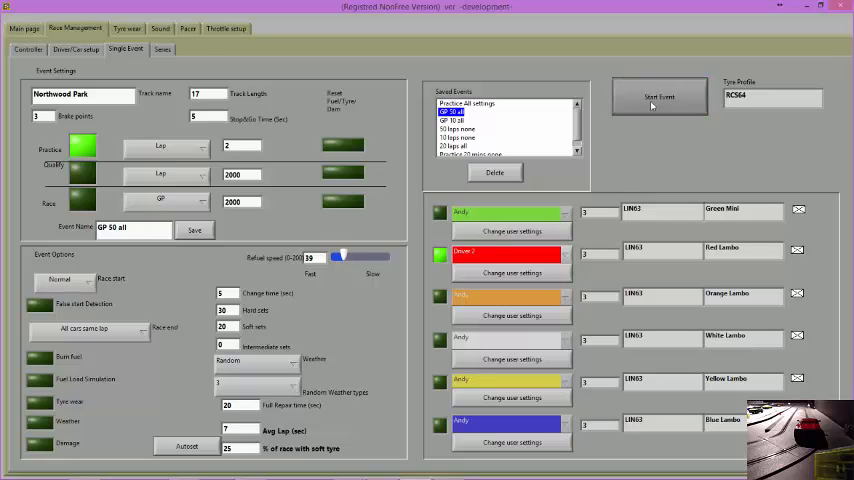
- Start the two-lap Practice, program the controller for Driver 2's red car, and run the race
click(660, 96)
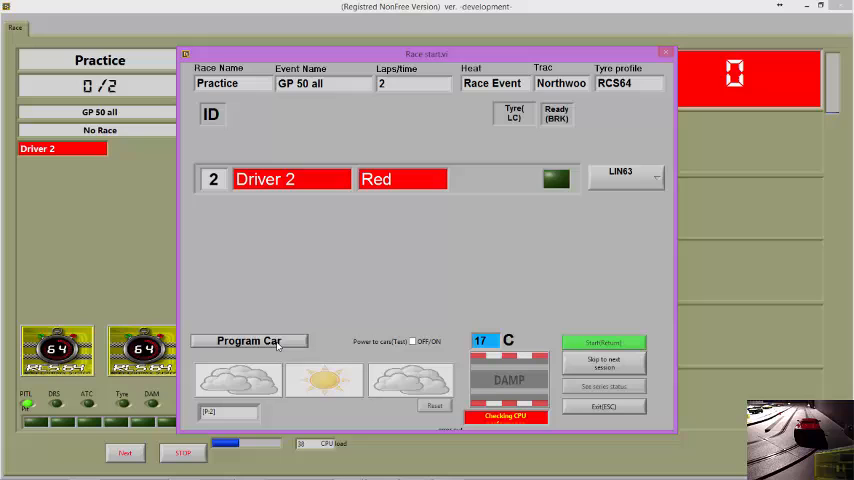
click(248, 340)
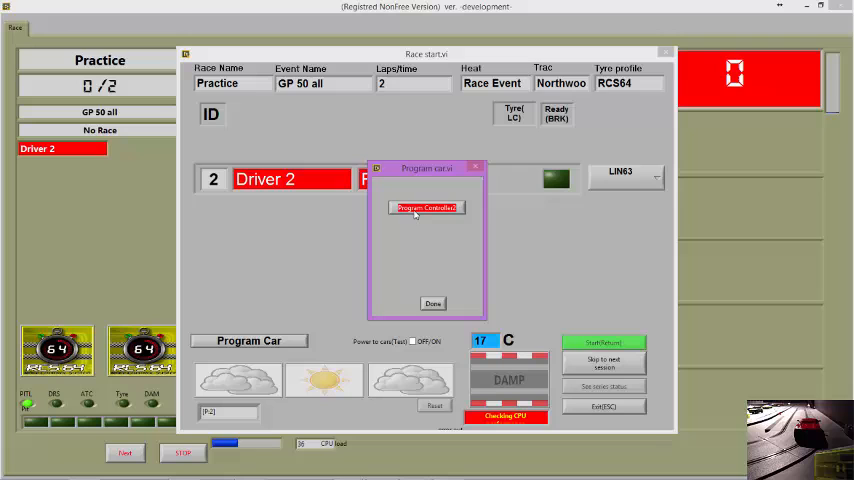
click(426, 208)
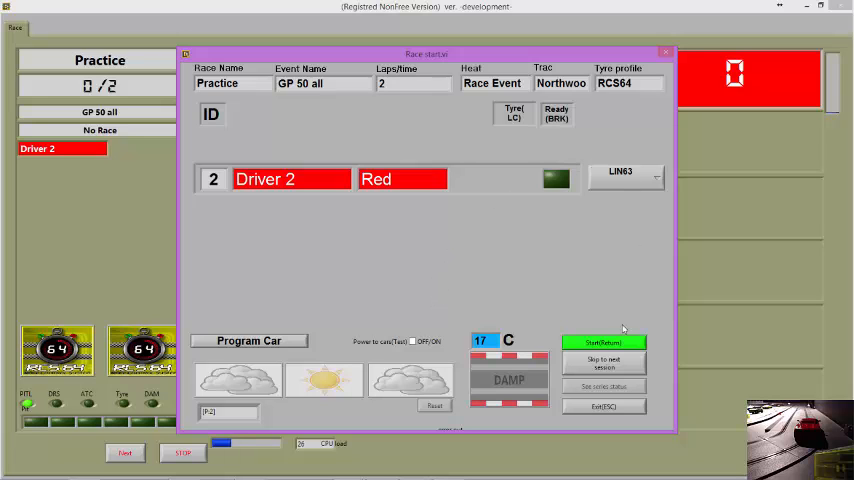
click(604, 342)
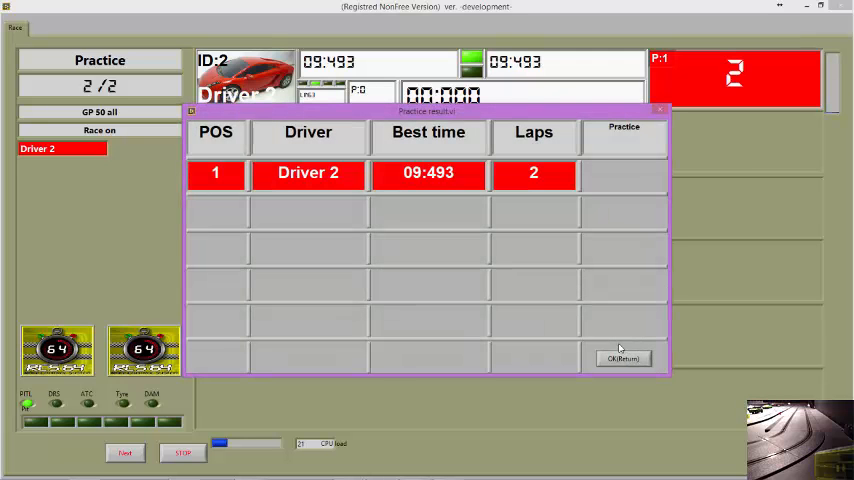
mouse_move(490, 320)
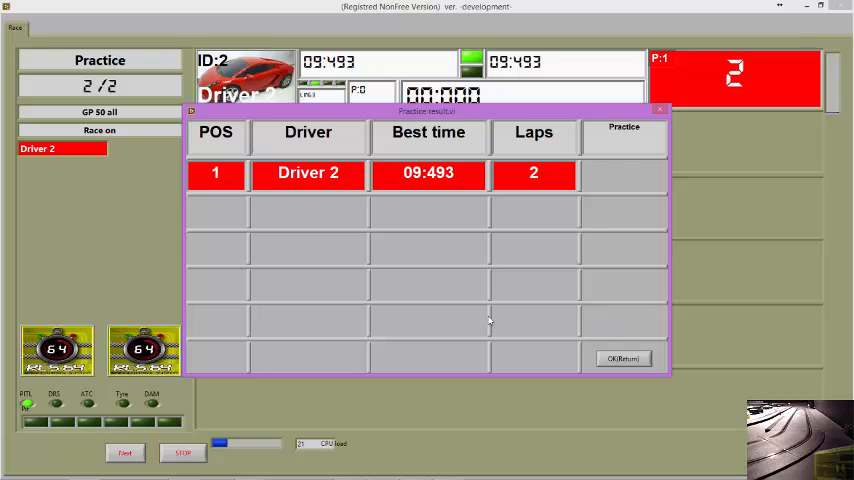
mouse_move(576, 352)
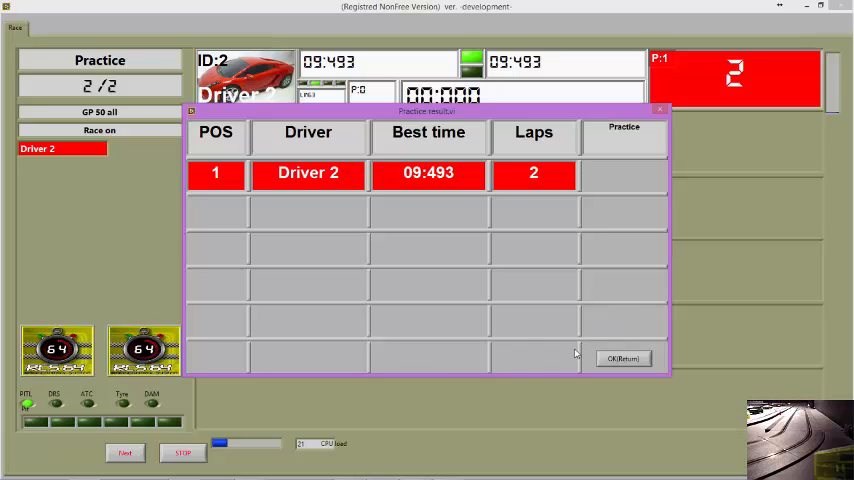
mouse_move(294, 330)
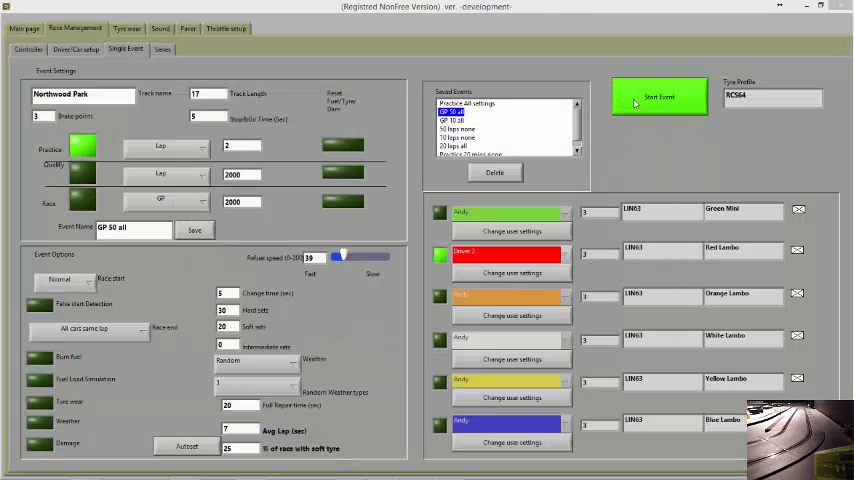
- Close the results table to return to the finished 2/2 practice screen for Driver 2
click(660, 96)
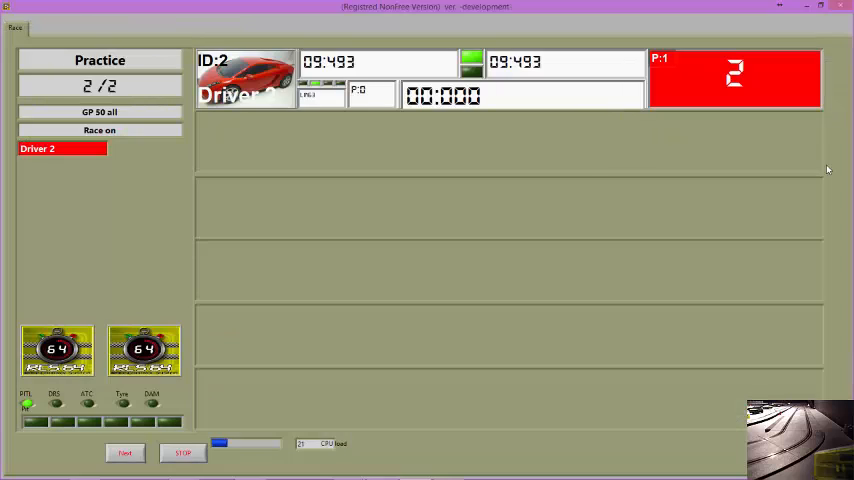